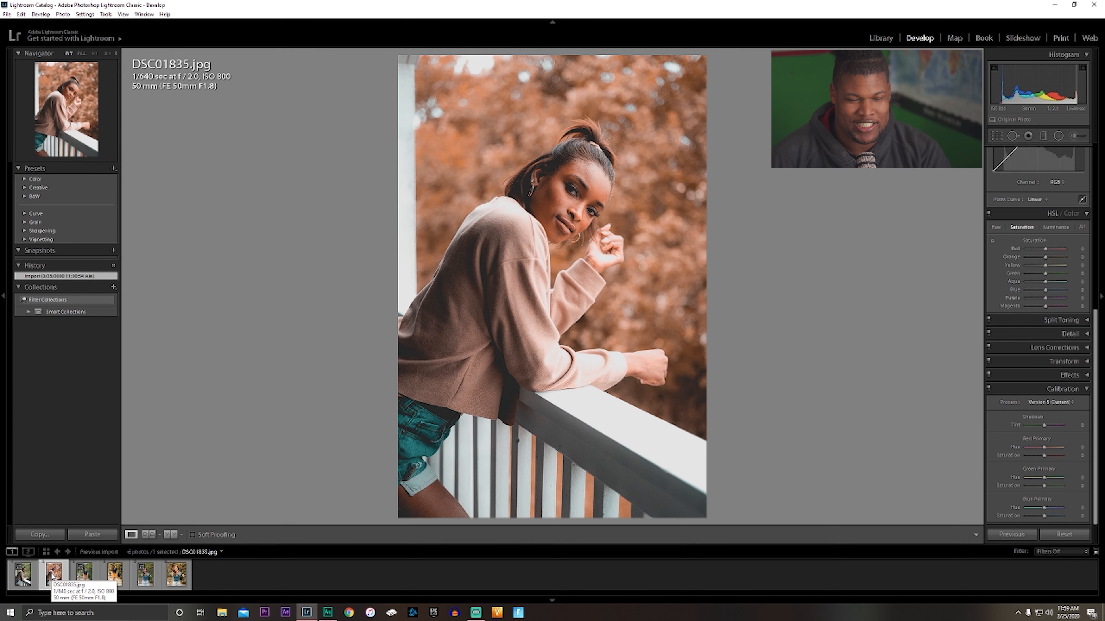
Browse the edited JPEGs in the filmstrip — walking orange-skirt portrait and leaf-tossing portrait DSC02428.jpg.
click(113, 574)
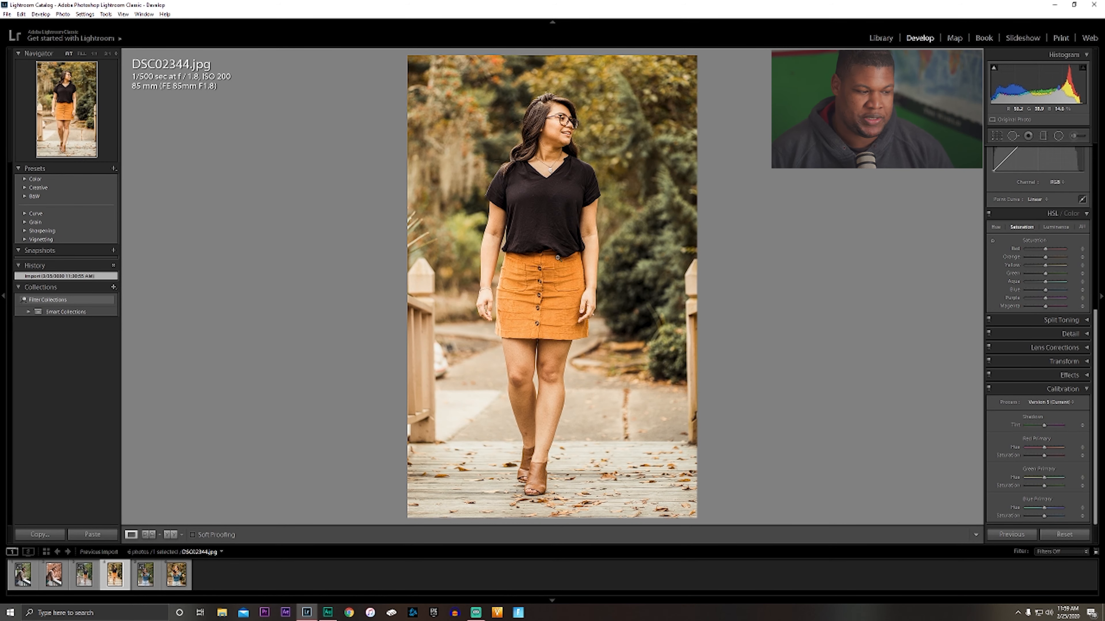
click(176, 574)
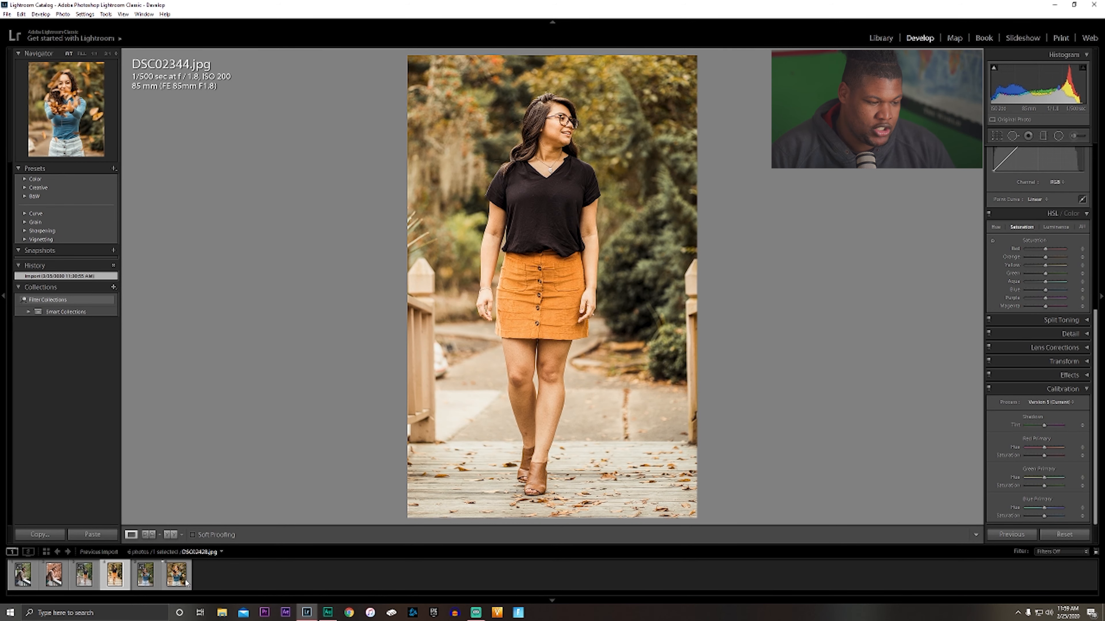
click(175, 574)
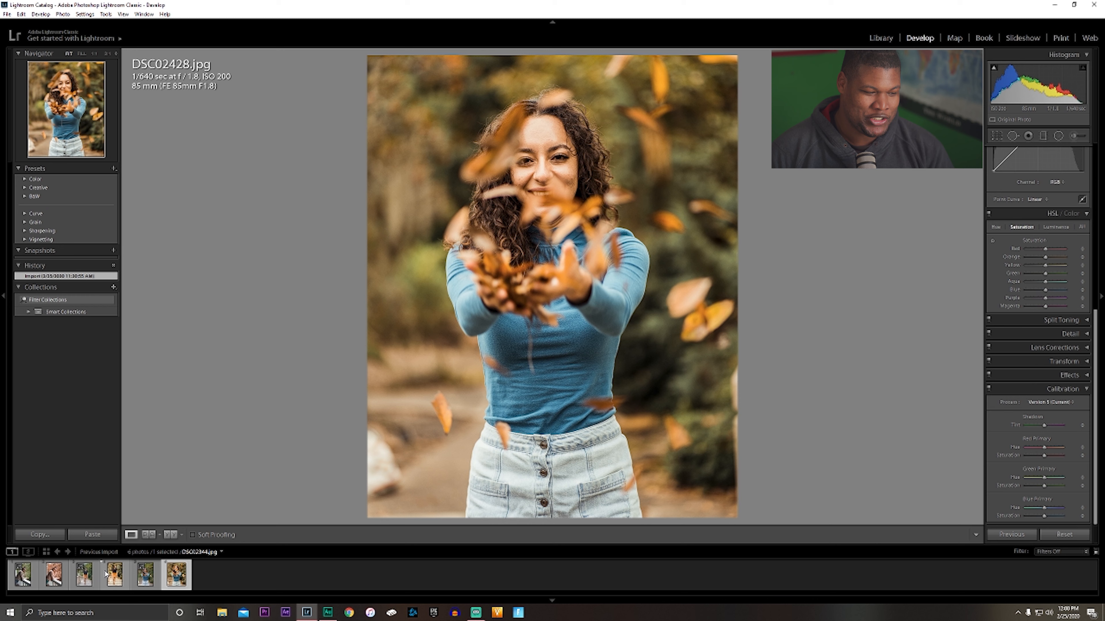
click(113, 574)
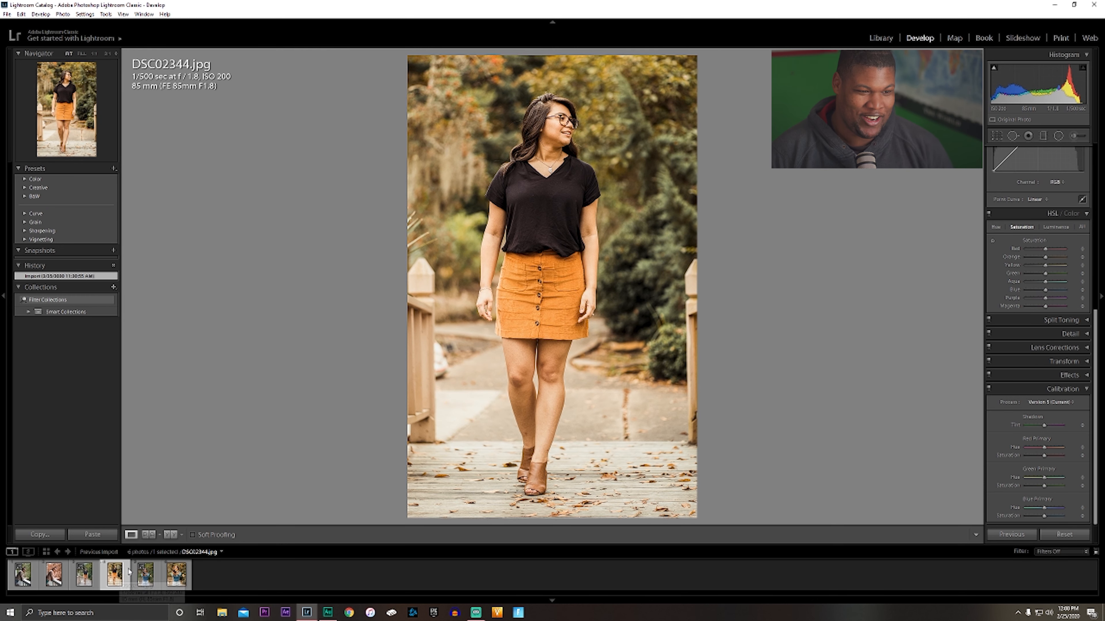
click(175, 574)
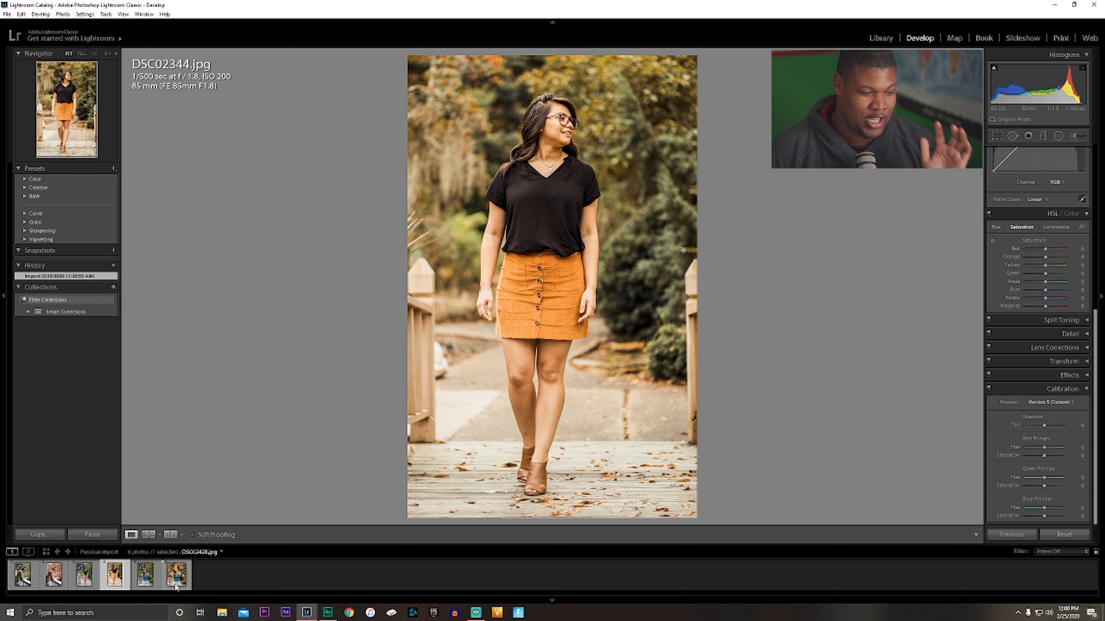
click(175, 573)
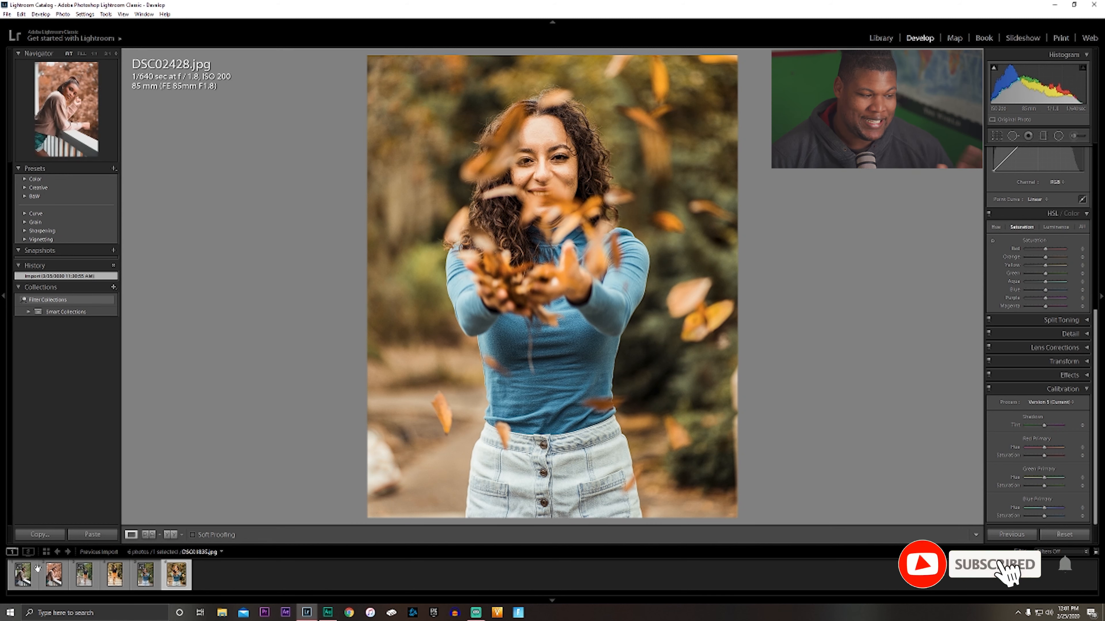
On DSC01835.ARW lower highlights, raise shadows and whites, adjust blacks and soften texture.
click(22, 575)
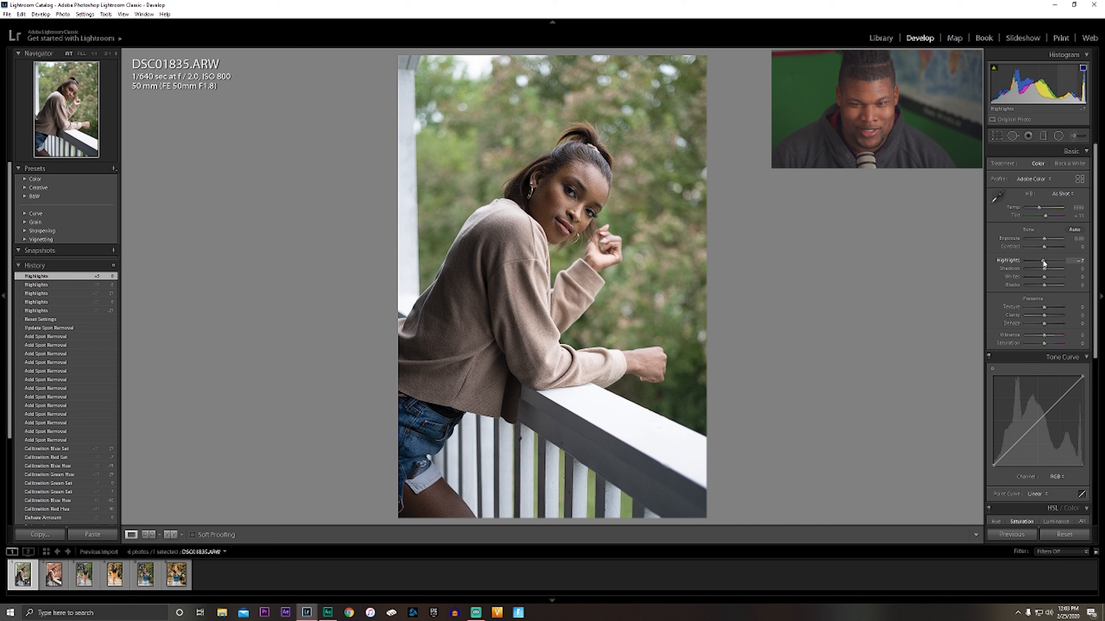
drag(1050, 263, 1042, 262)
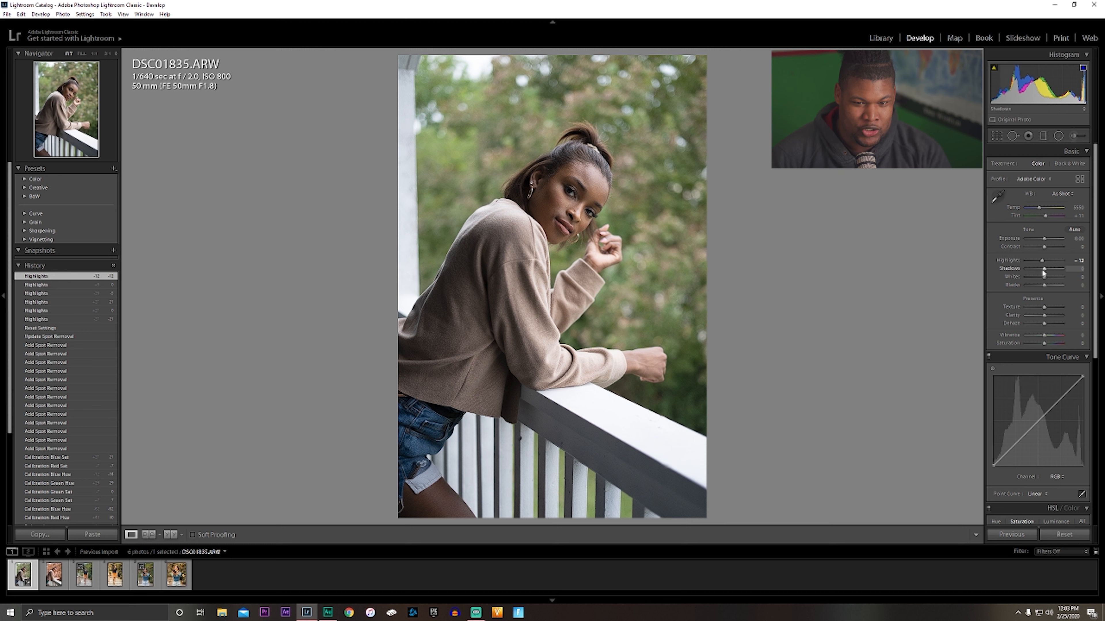
drag(1043, 270, 1055, 270)
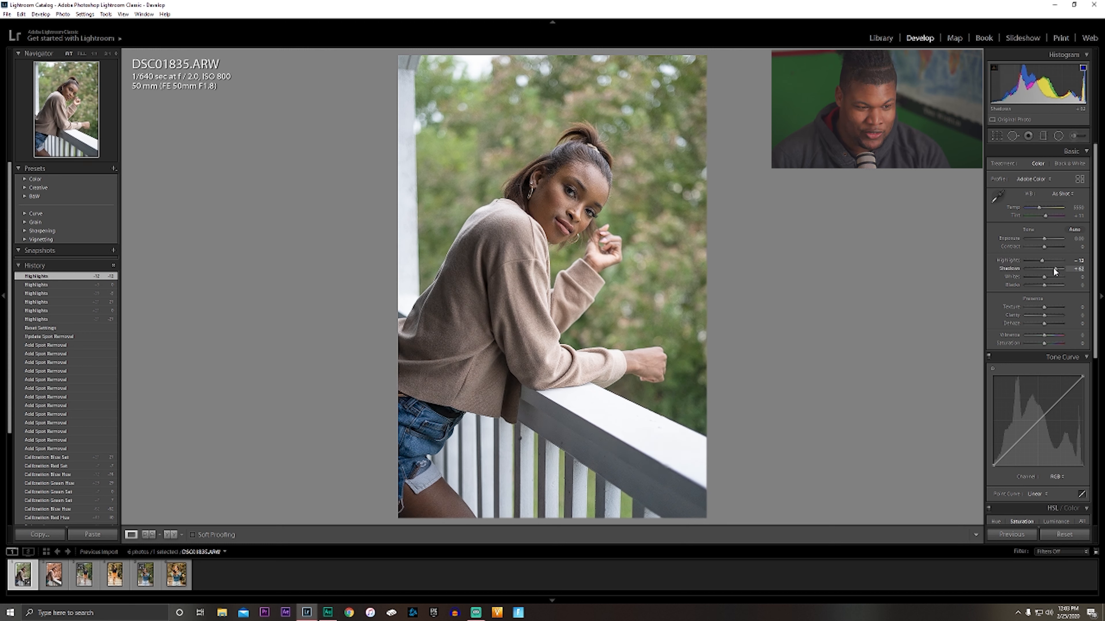
drag(1049, 269, 1042, 269)
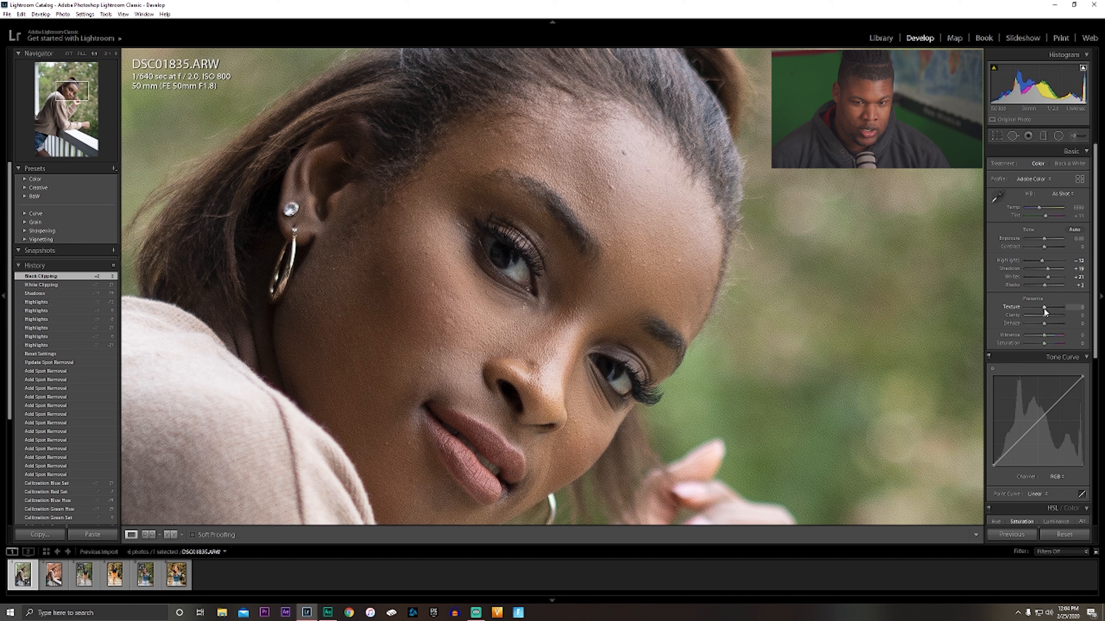
drag(1043, 307, 1046, 308)
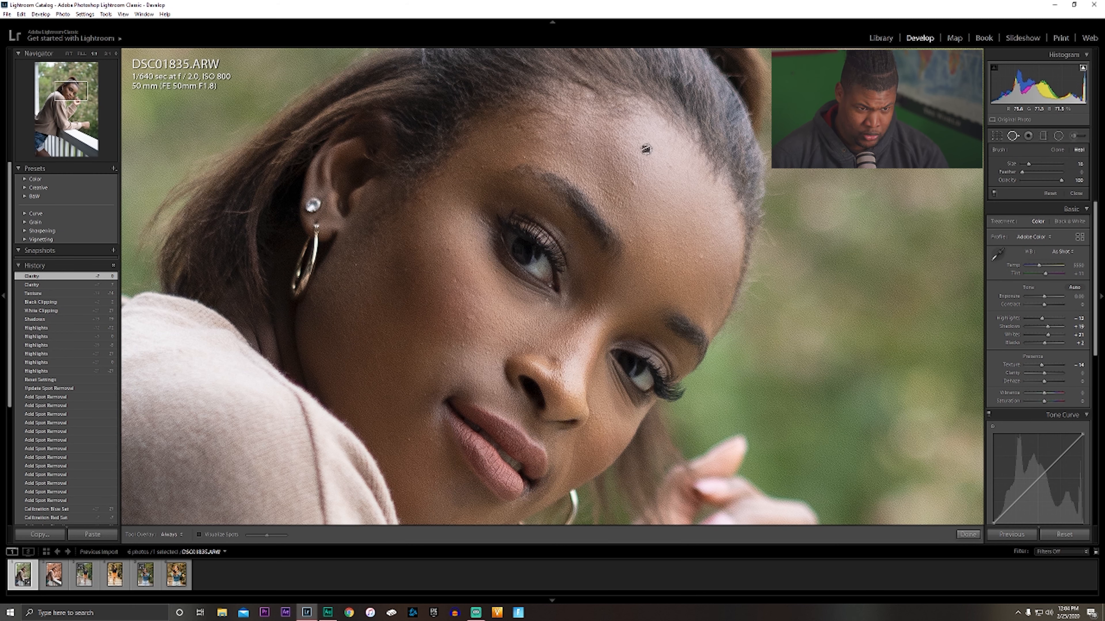
Heal blemishes on the forehead, cheek and chin with Spot Removal.
click(647, 149)
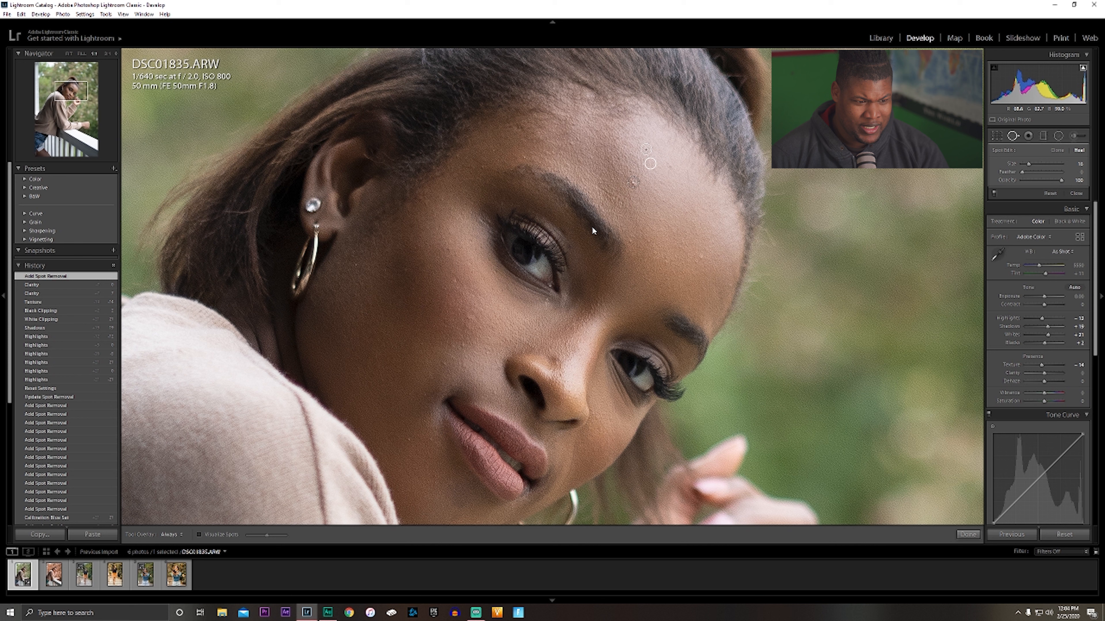
click(626, 179)
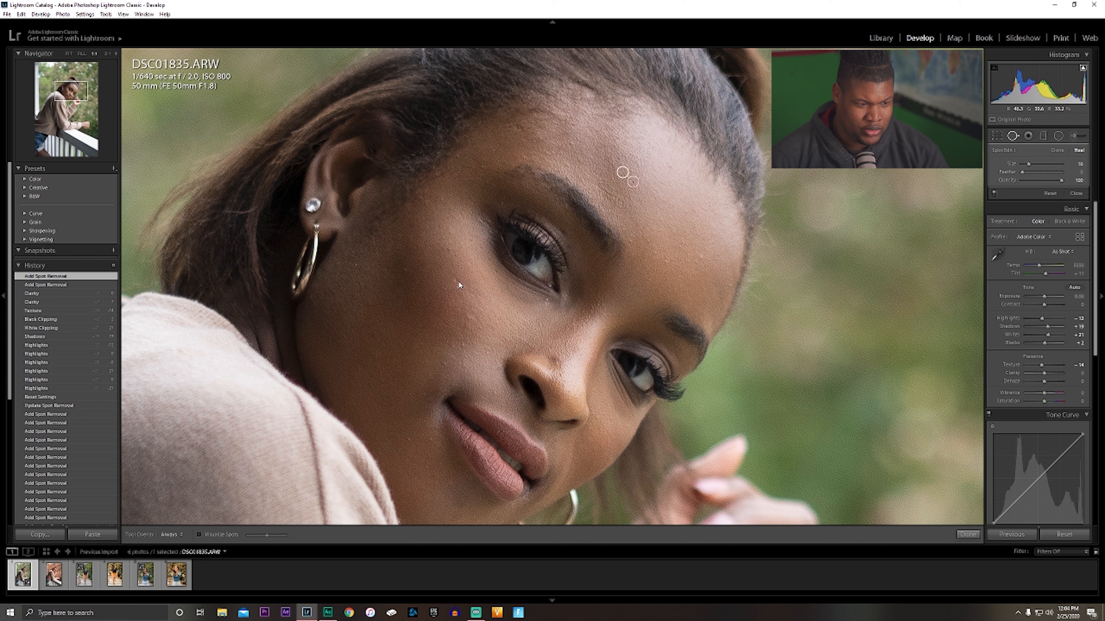
click(455, 345)
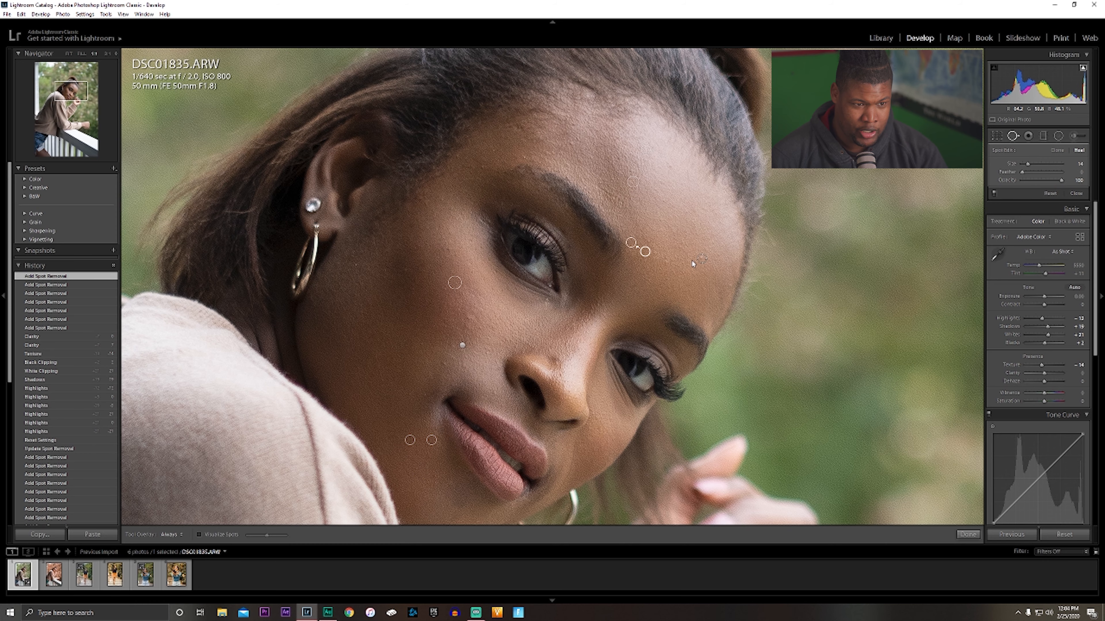
drag(630, 243, 701, 257)
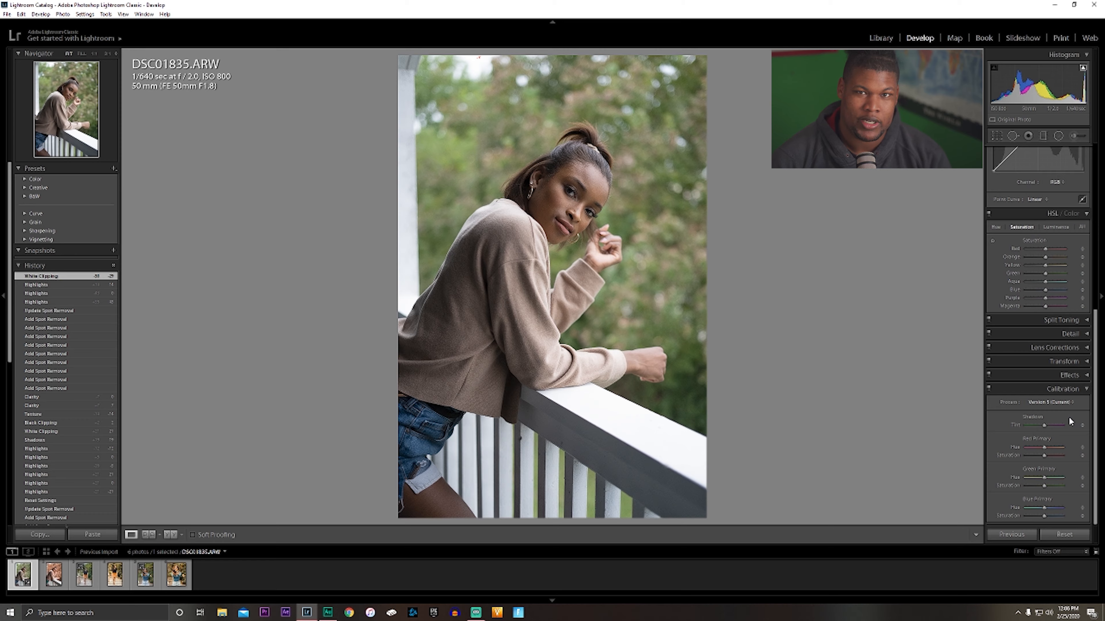
Set Red Primary hue +40 with saturation -10 and Green Primary hue +30.
drag(1043, 449, 1051, 449)
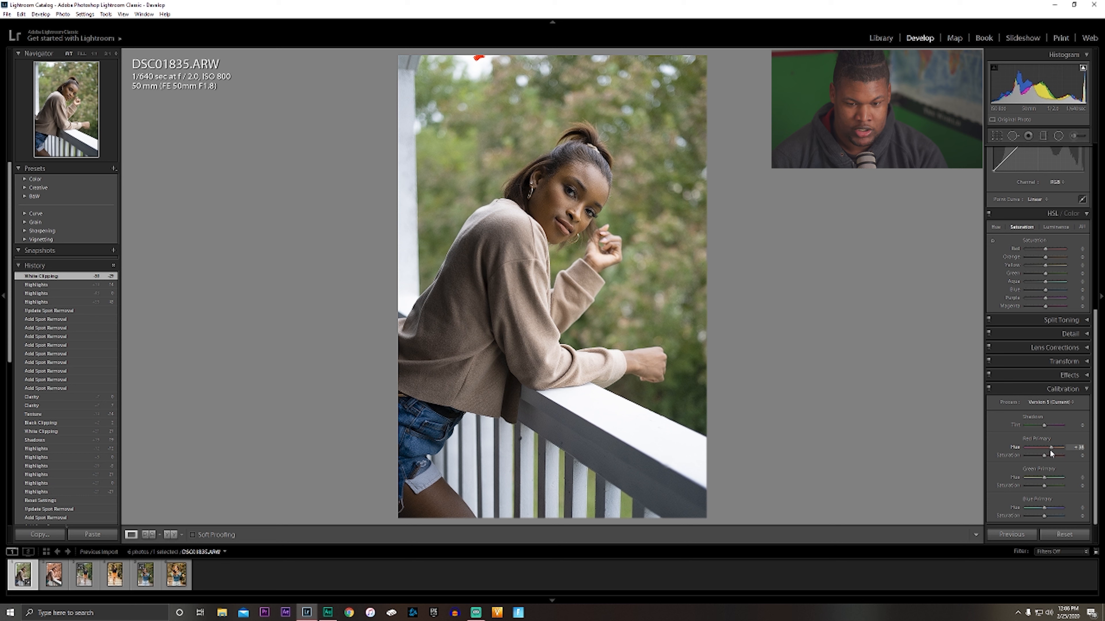
drag(1048, 449, 1051, 449)
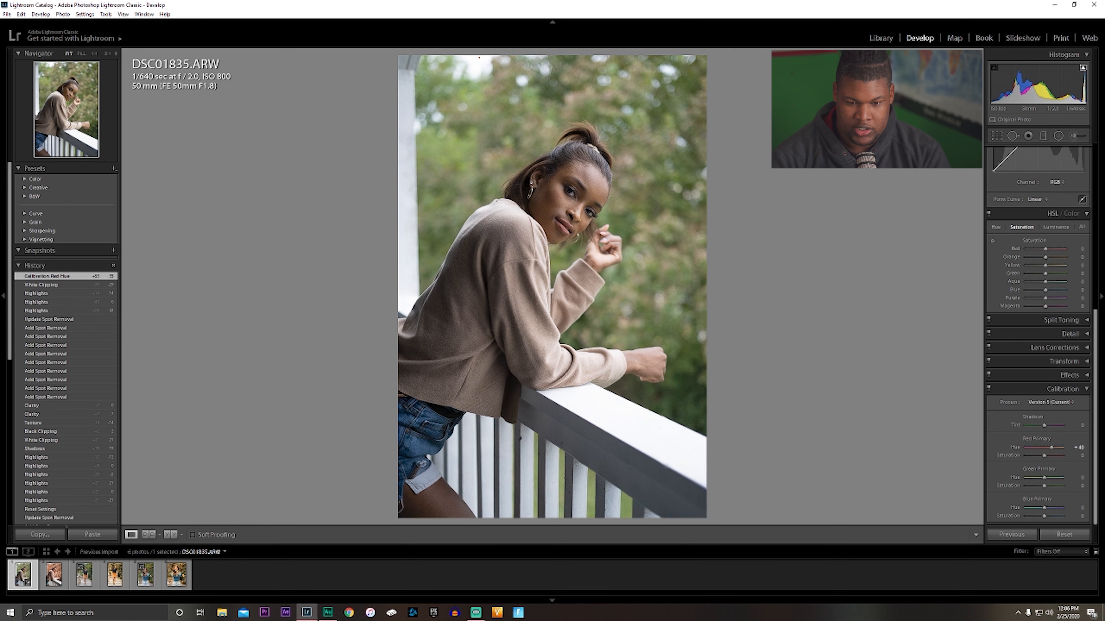
drag(1049, 480, 1046, 480)
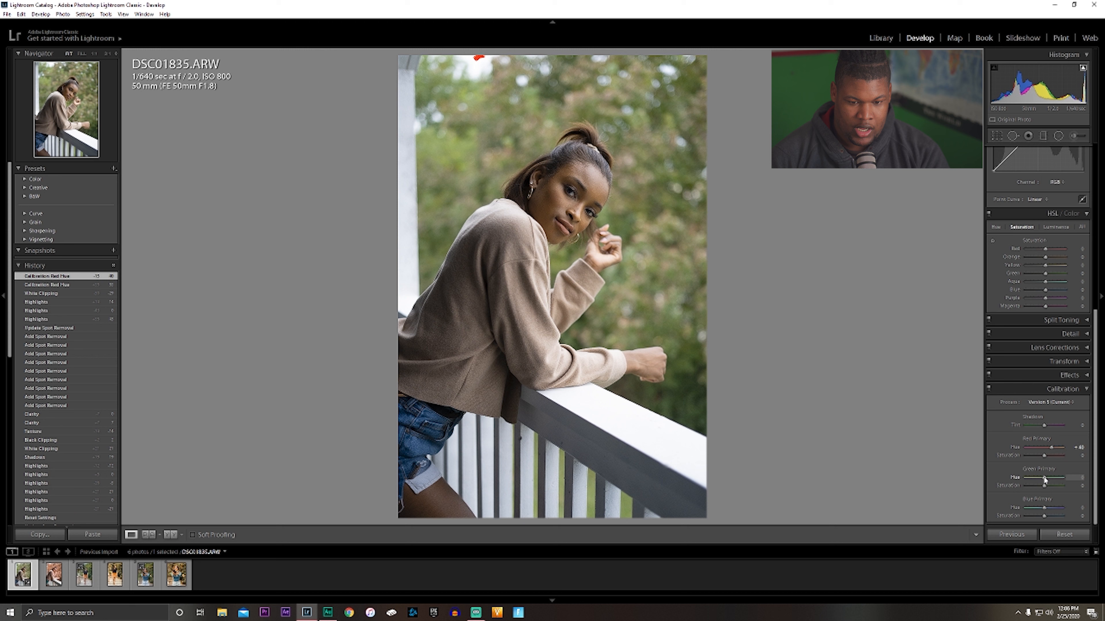
drag(1042, 477, 1071, 477)
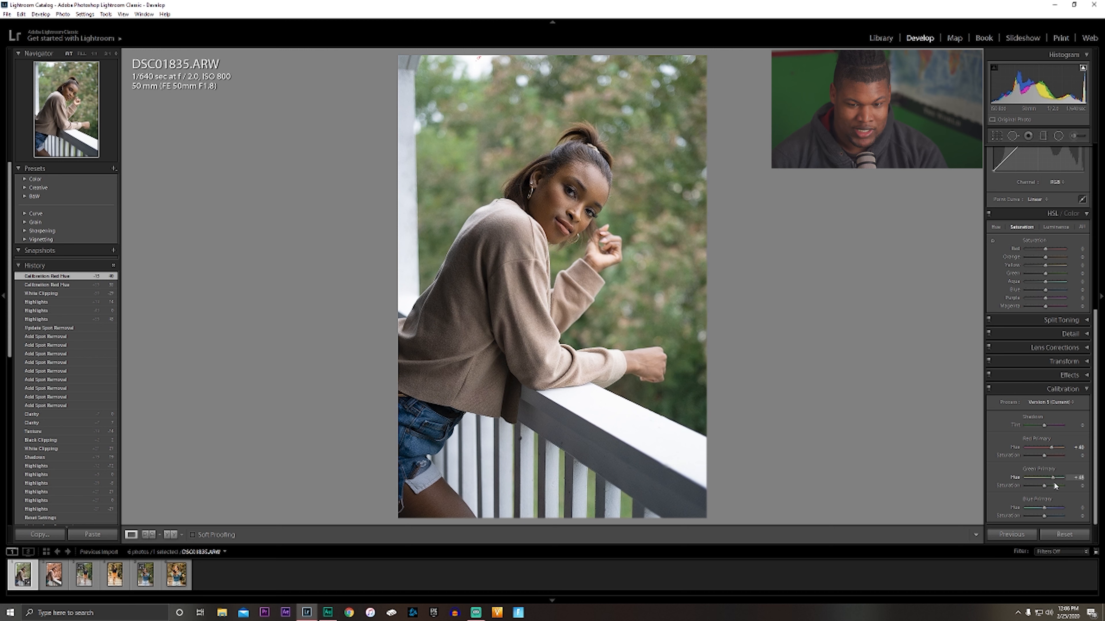
drag(1043, 477, 1067, 477)
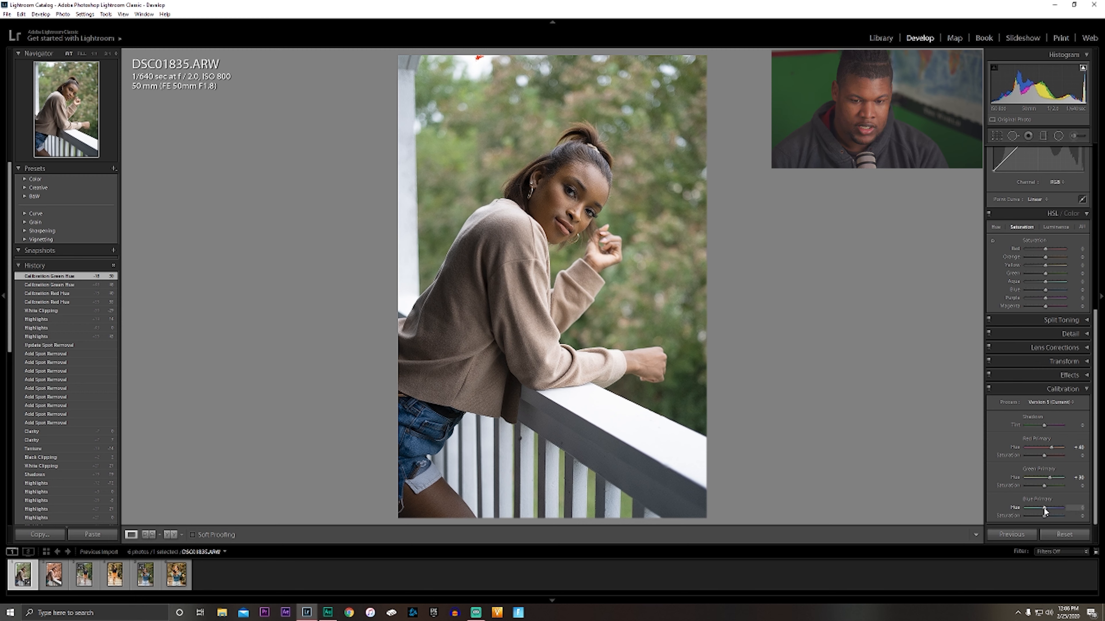
Set Blue Primary hue -76 and adjust its saturation to warm the foliage.
drag(1049, 516, 1030, 516)
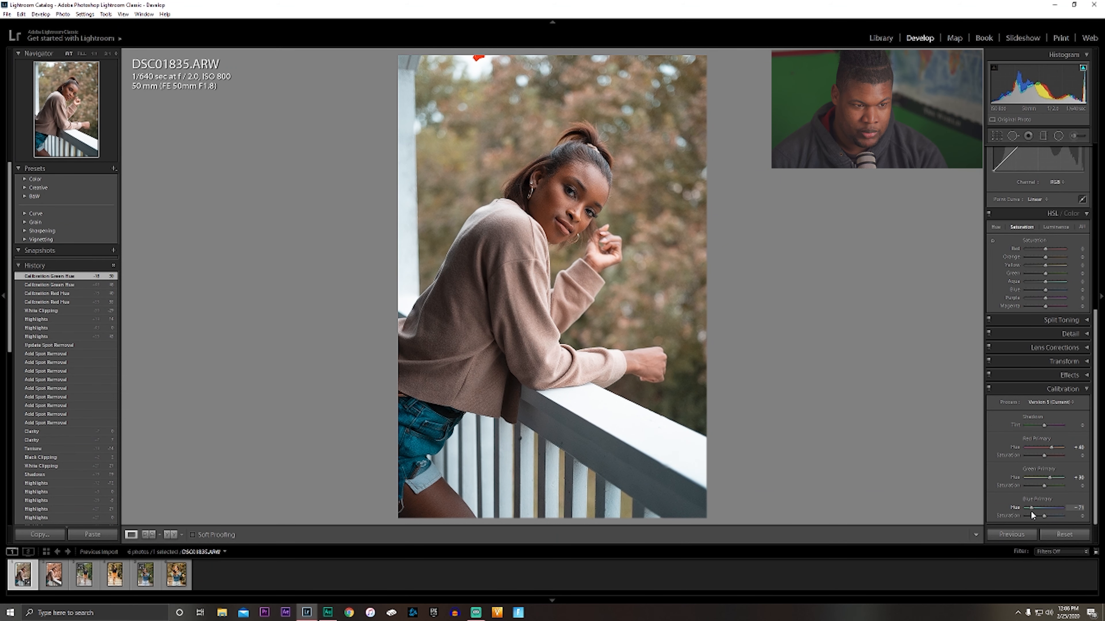
drag(1049, 507, 1046, 507)
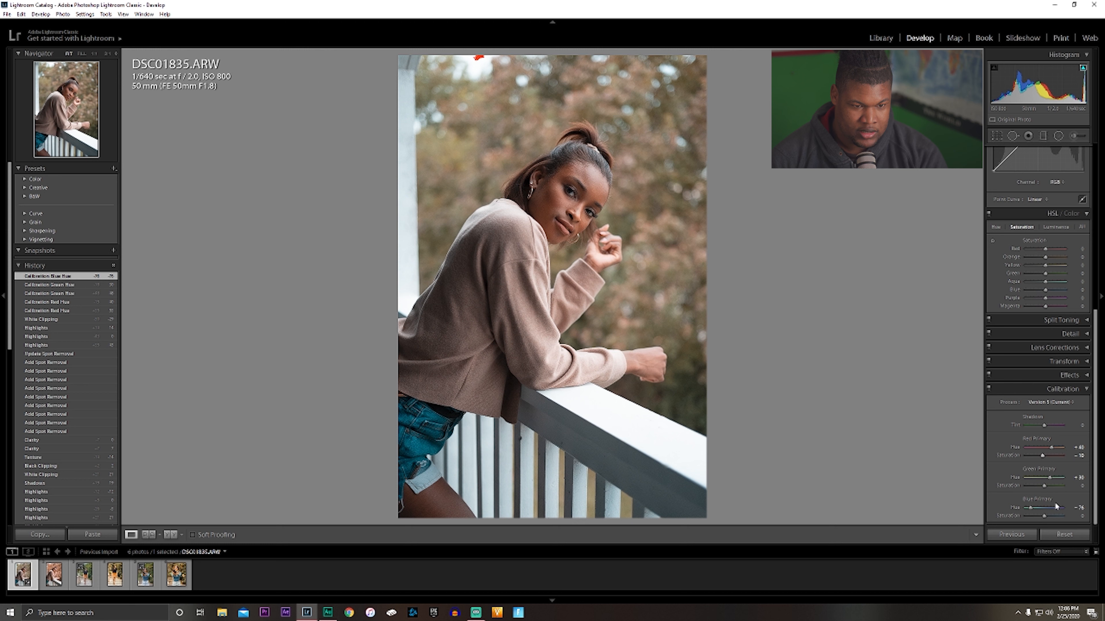
drag(1042, 515, 1046, 515)
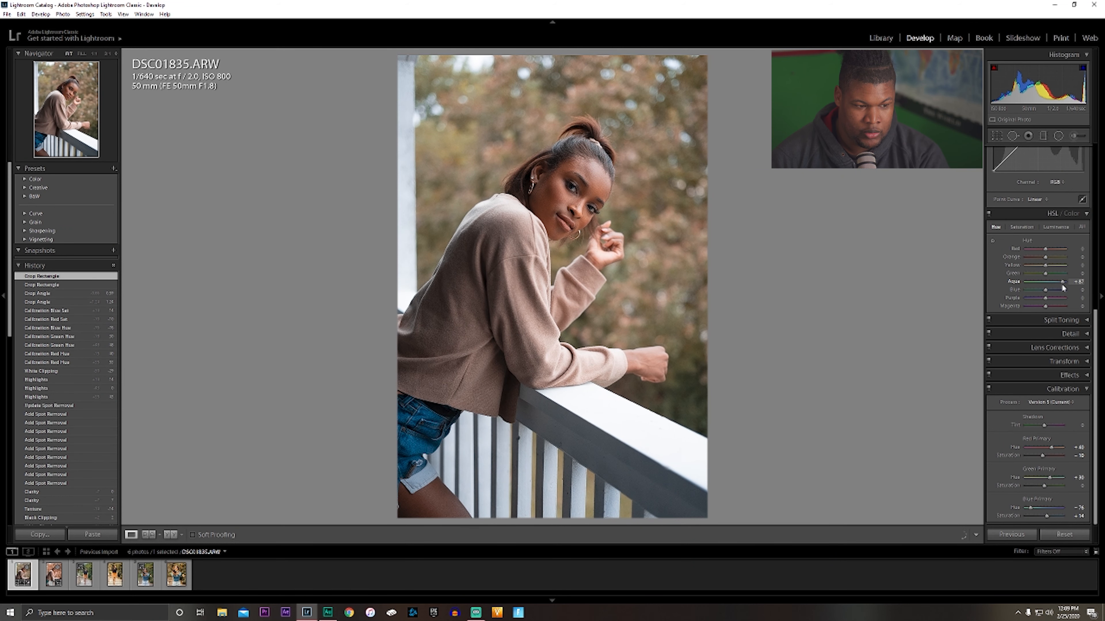
In HSL shift aqua hue to +24 and blue hue to +20, then adjust a saturation range.
drag(1065, 282, 1046, 281)
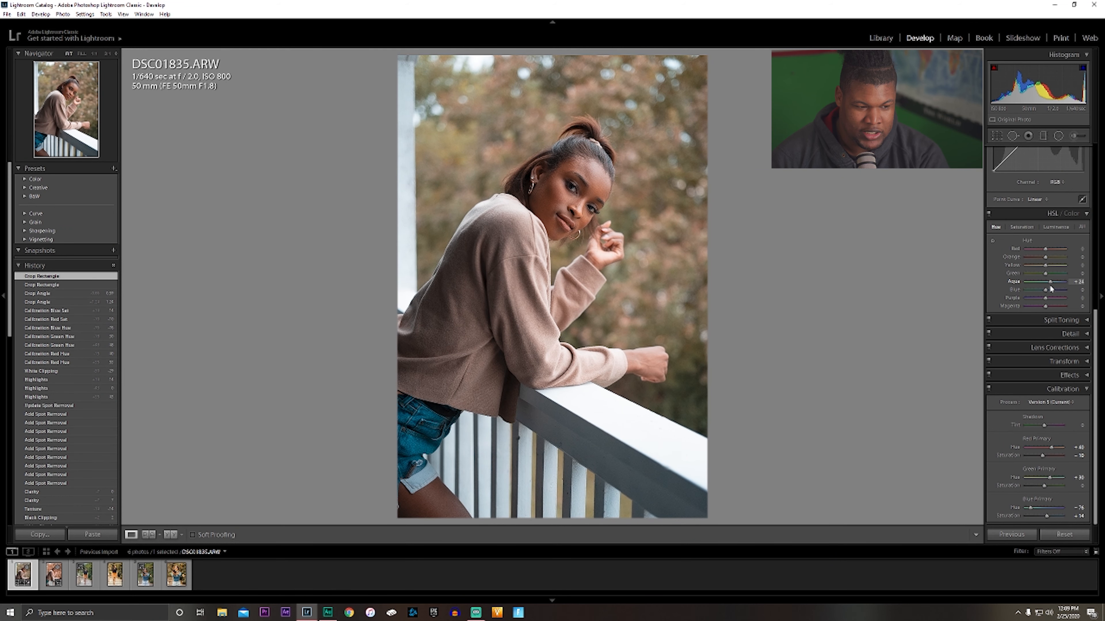
drag(1045, 289, 1050, 289)
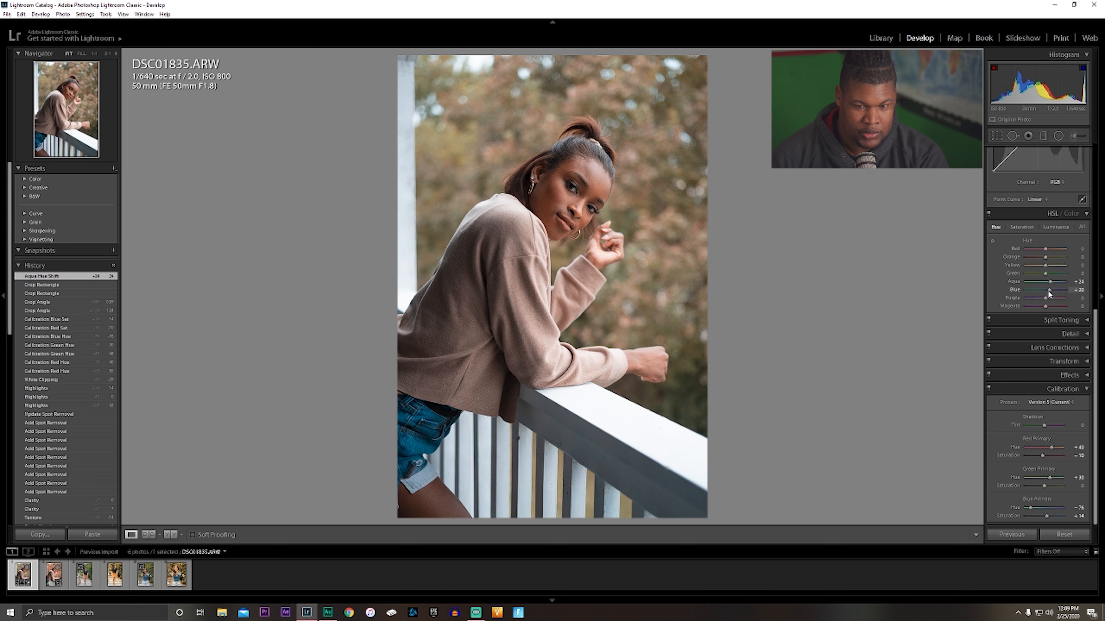
click(1021, 226)
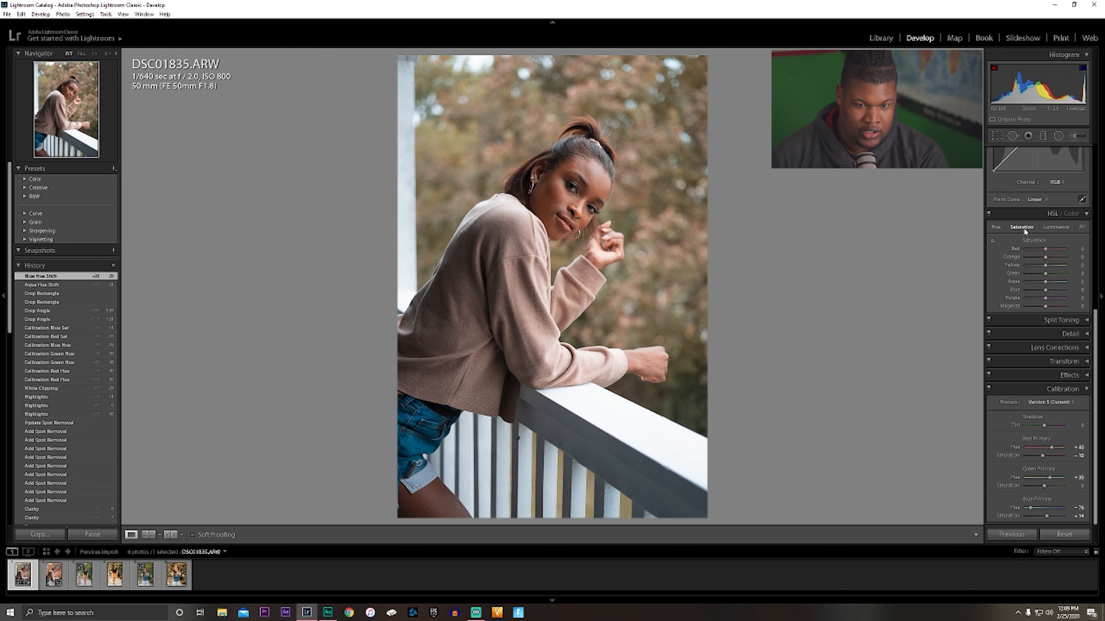
drag(1045, 290, 1041, 290)
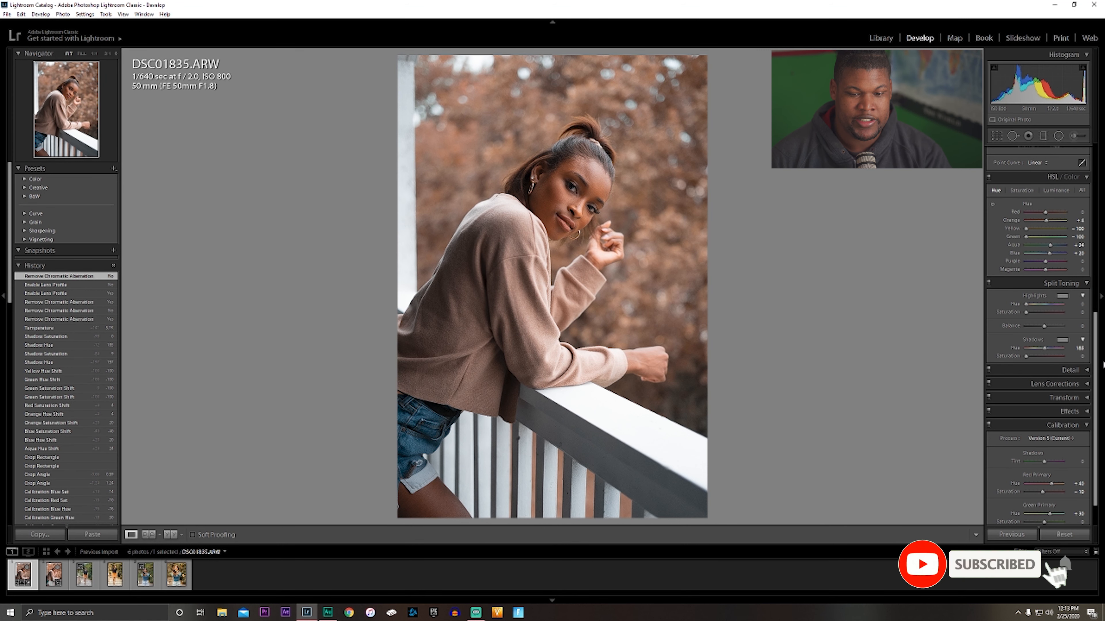
Reveal the Tone Curve controls with the RGB point curve linear.
click(1068, 372)
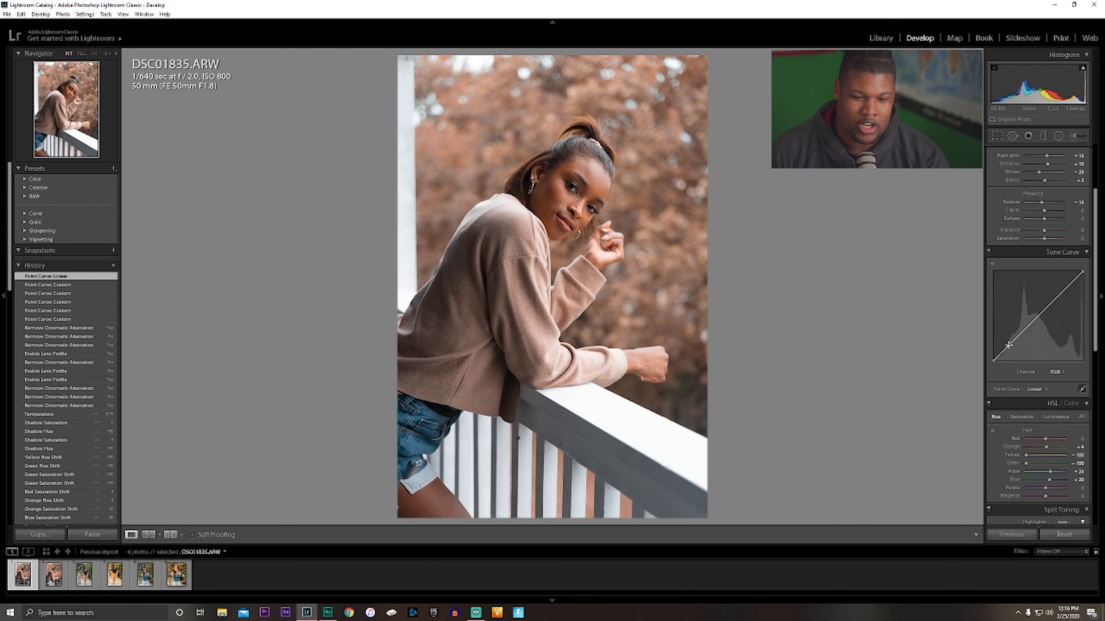
Build a custom brightening RGB point curve and pull Highlights down further.
drag(1008, 343, 1078, 291)
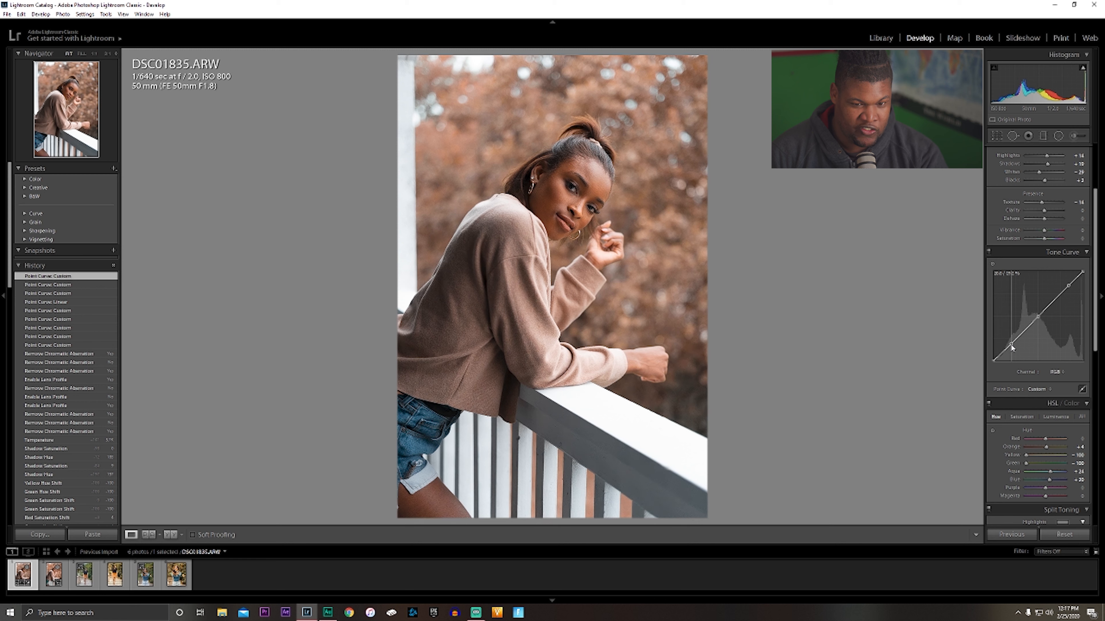
drag(1013, 346, 1065, 287)
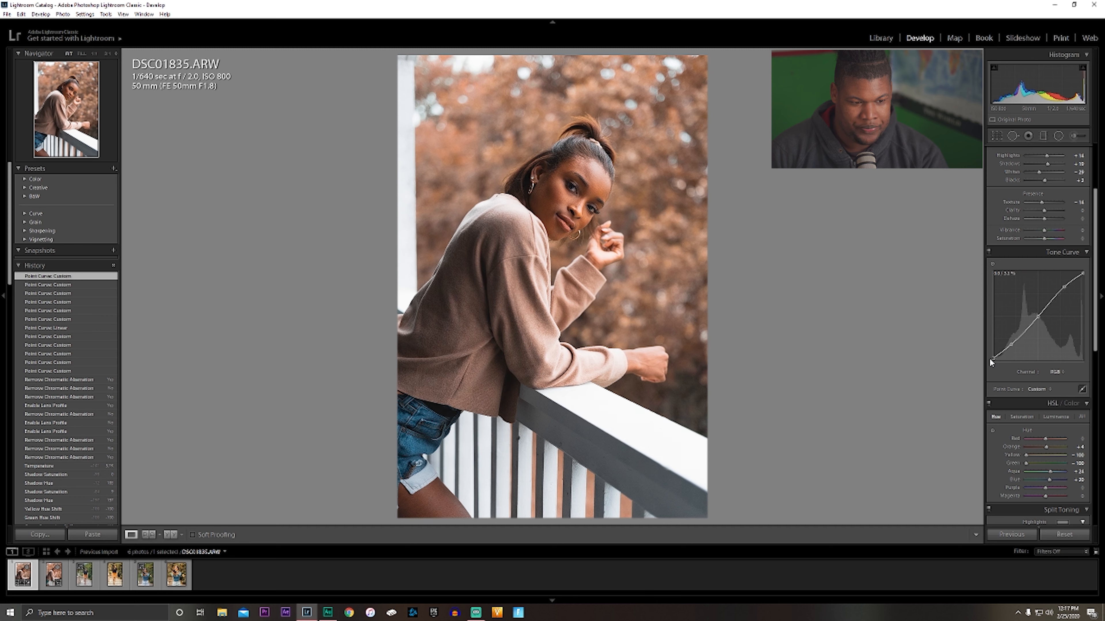
click(1070, 151)
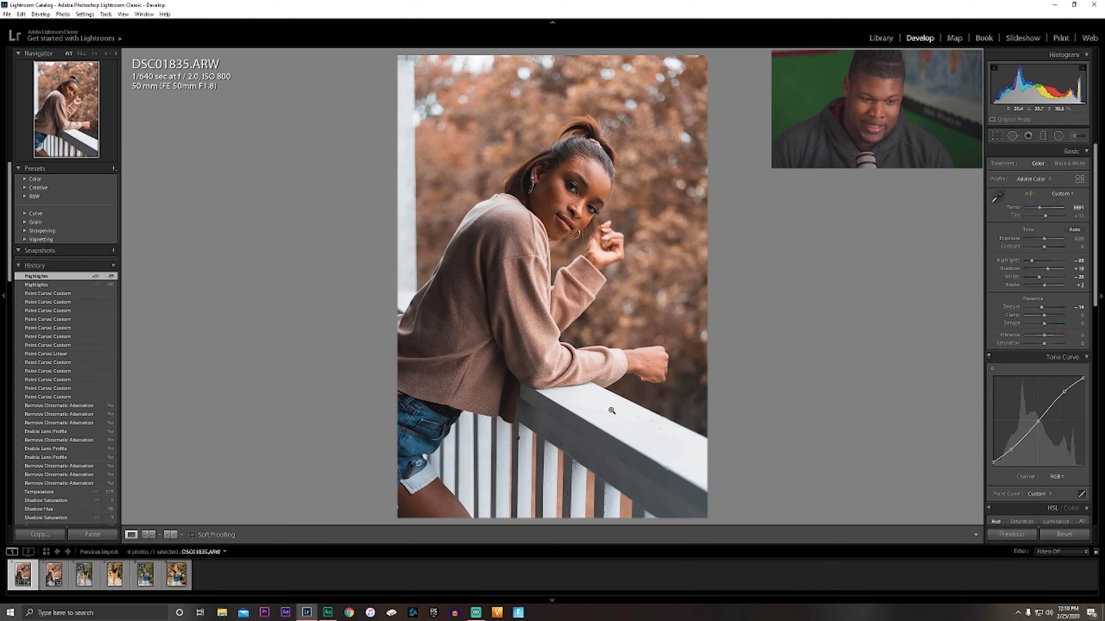
mouse_move(632, 448)
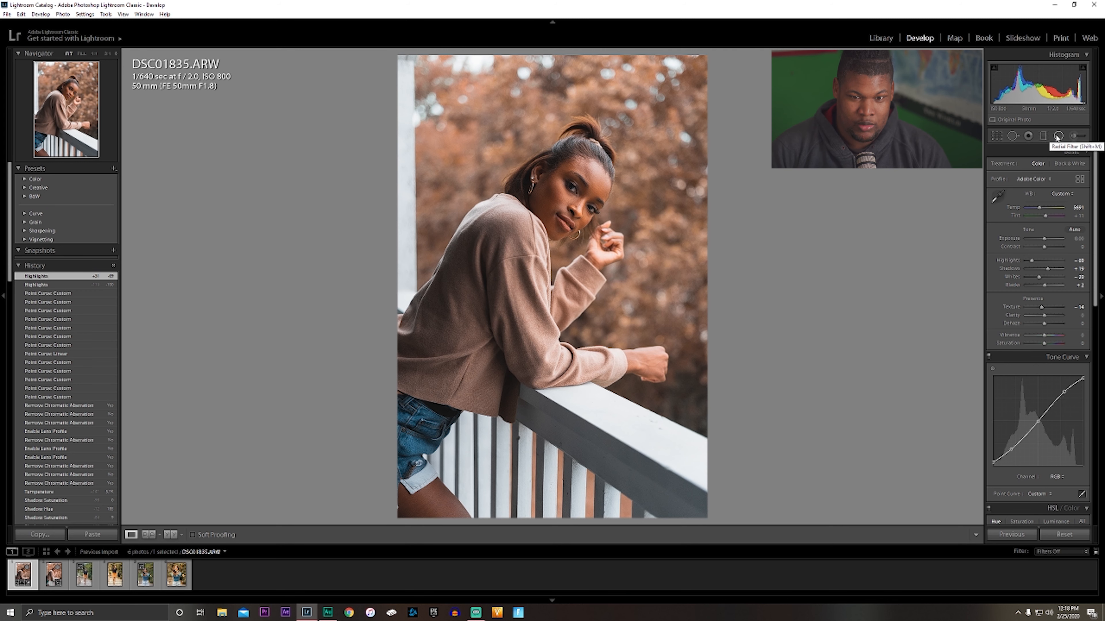
Add an inverted radial filter around the woman with Exposure about +0.62 and enlarge the ellipse.
click(1055, 135)
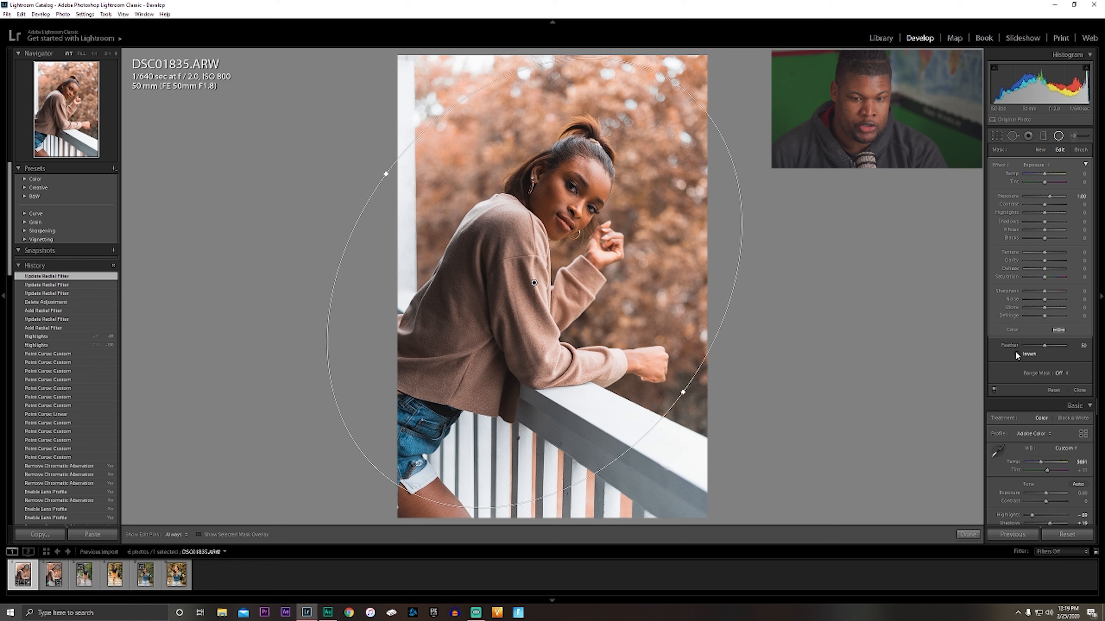
click(1017, 353)
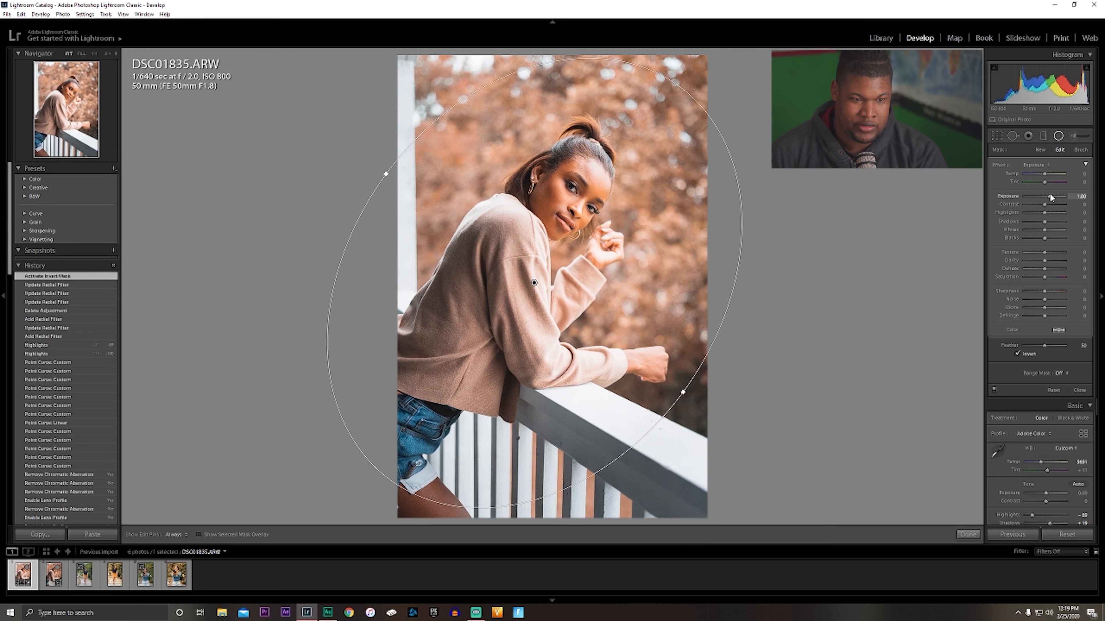
drag(1050, 196, 1045, 195)
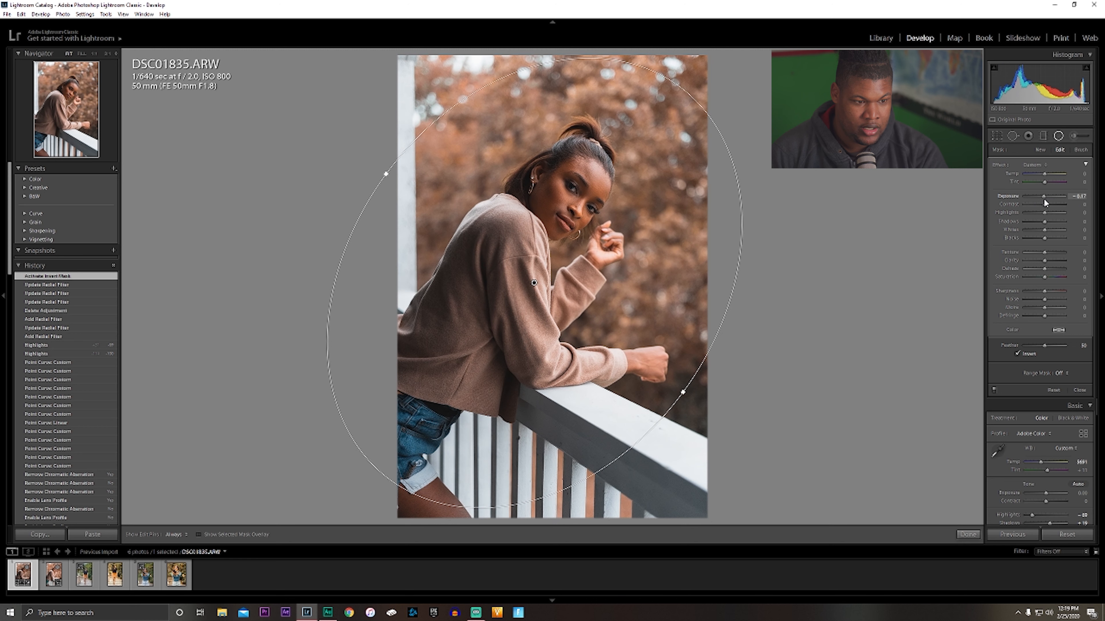
drag(1048, 196, 1060, 196)
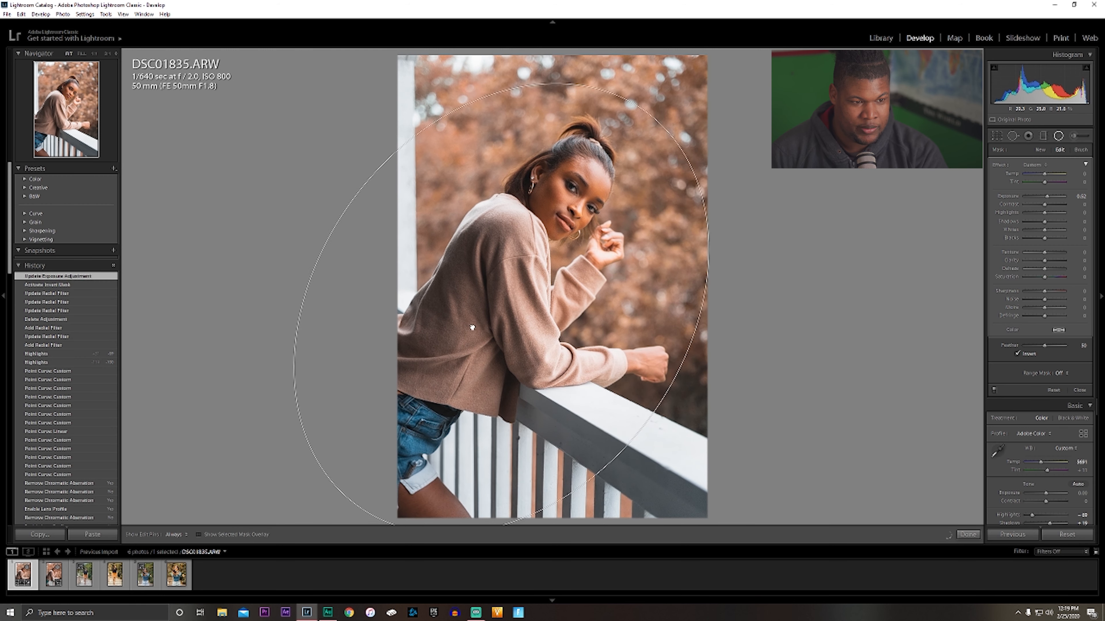
drag(472, 328, 502, 287)
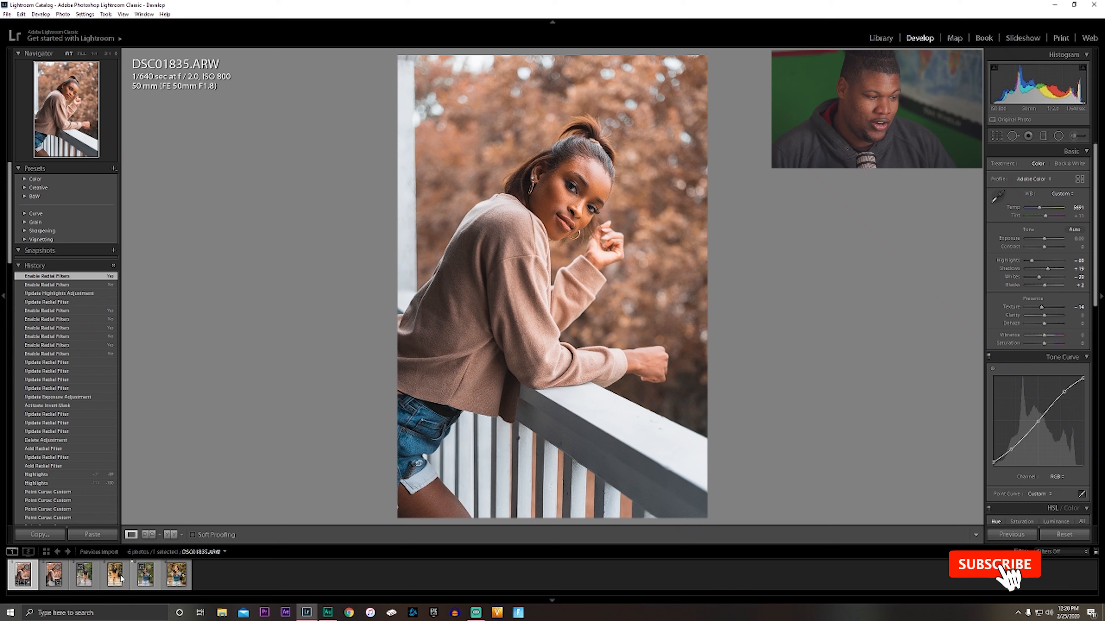
Compare the edited DSC01835.ARW against the older DSC01835.jpg in Reference View.
click(994, 564)
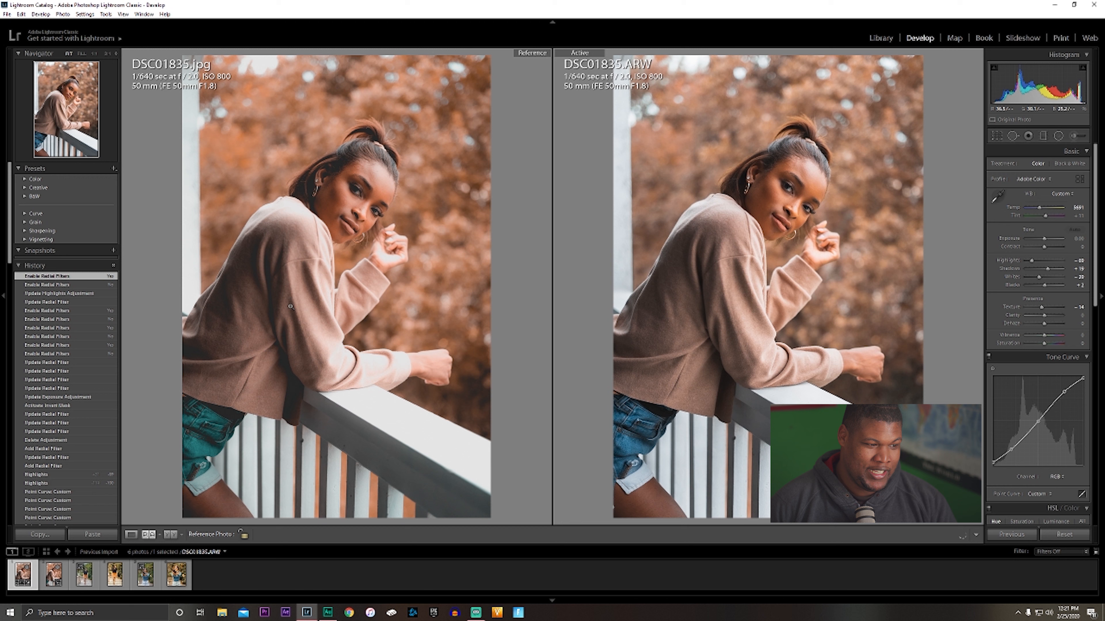
mouse_move(210, 476)
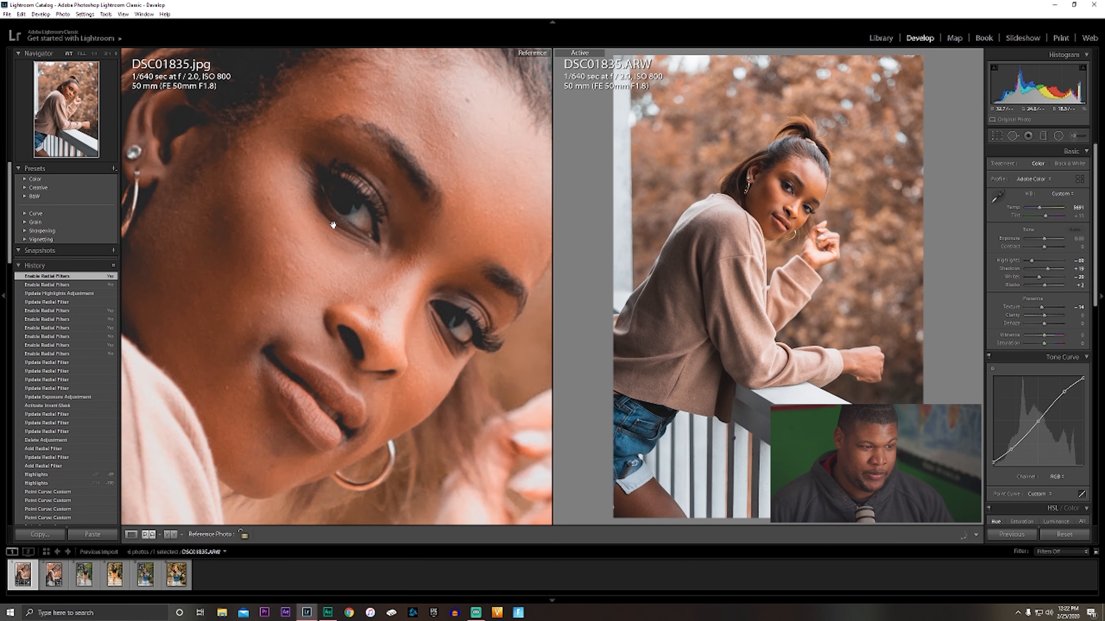
Magnify the edited RAW to 1:1 on the woman's face to match the reference.
click(680, 195)
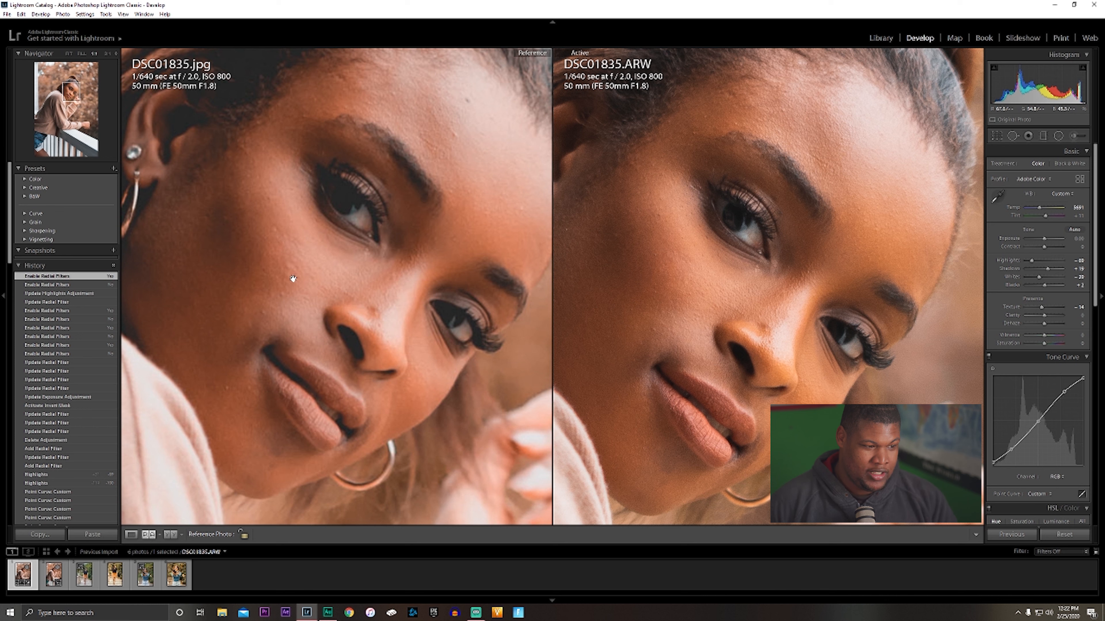
mouse_move(396, 241)
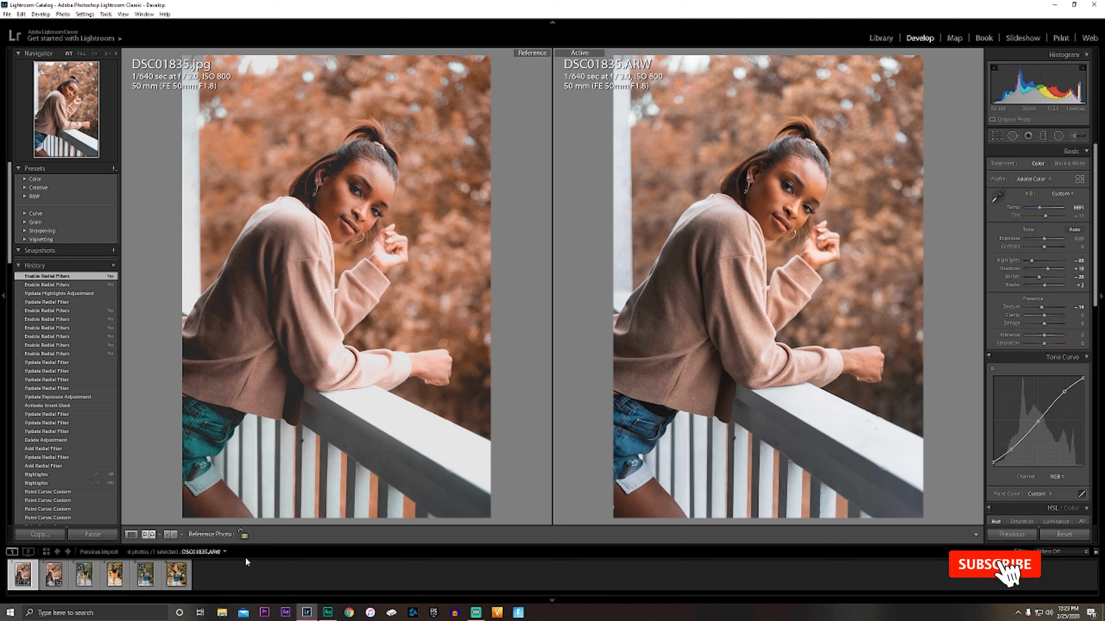
Zoom out so DSC01835.jpg and the edited DSC01835.ARW show full-frame side by side.
click(994, 565)
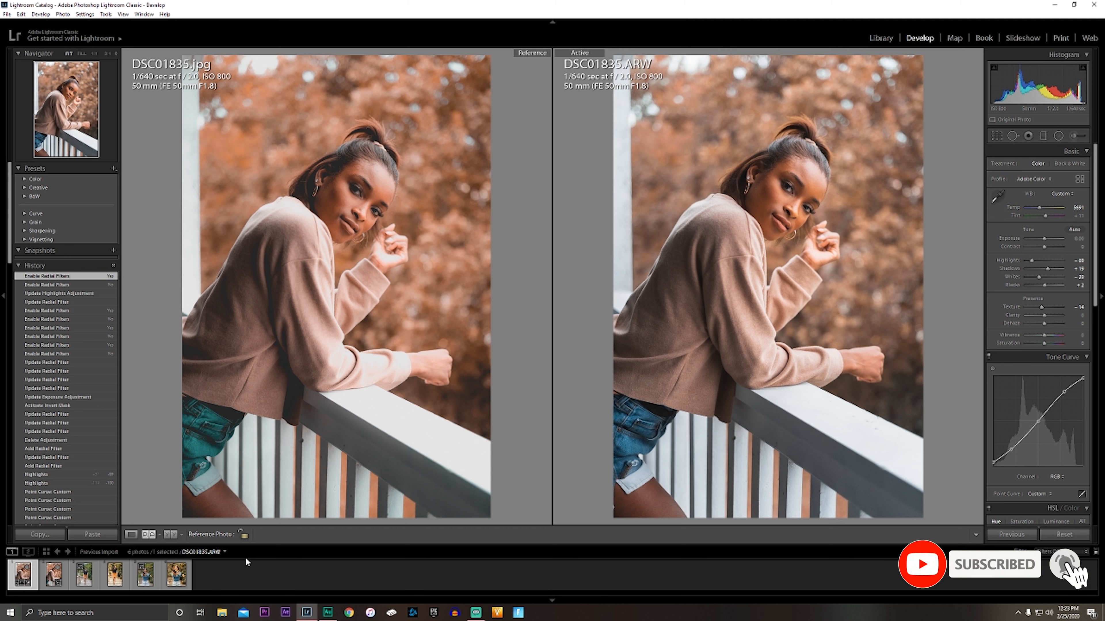